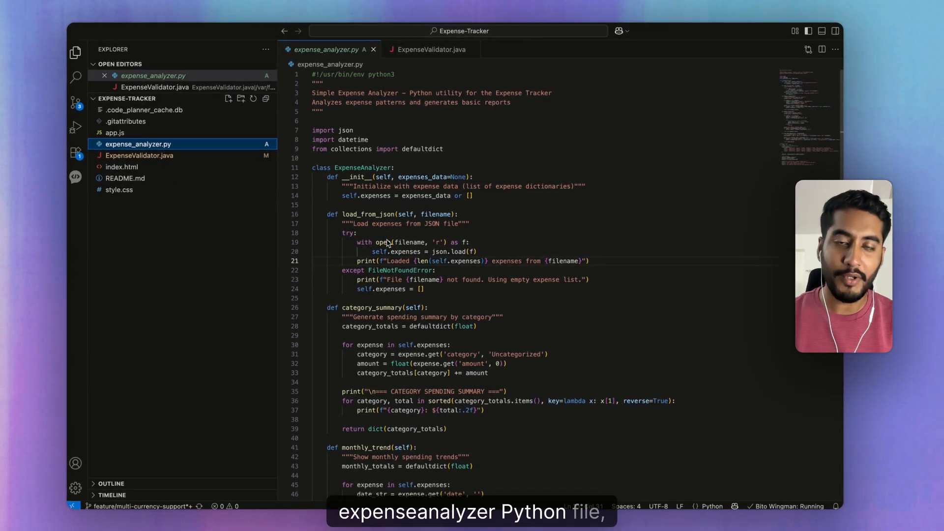
{"action": "scroll", "scroll_direction": "down", "scroll_amount": 3}
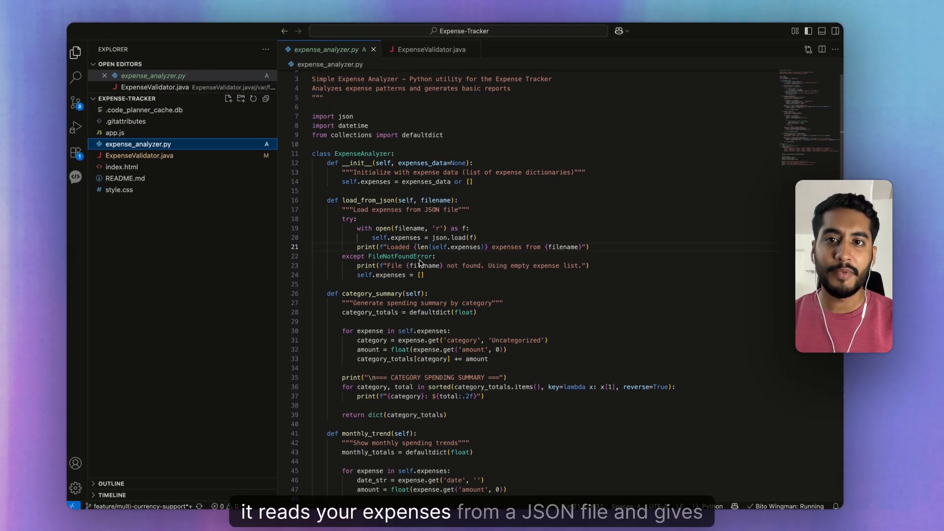
{"action": "scroll", "scroll_direction": "down", "scroll_amount": 3}
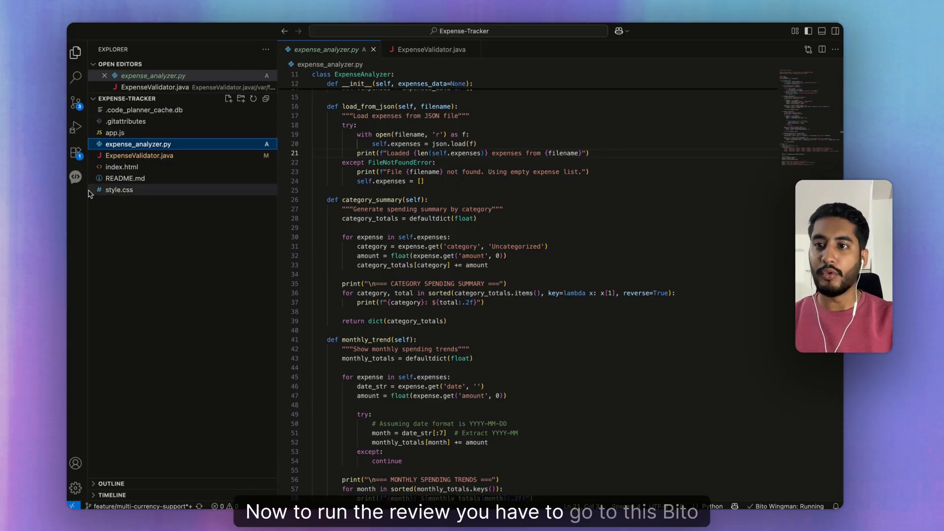
{"action": "left_click", "coordinate": [76, 178]}
{"action": "type", "text": "@"}
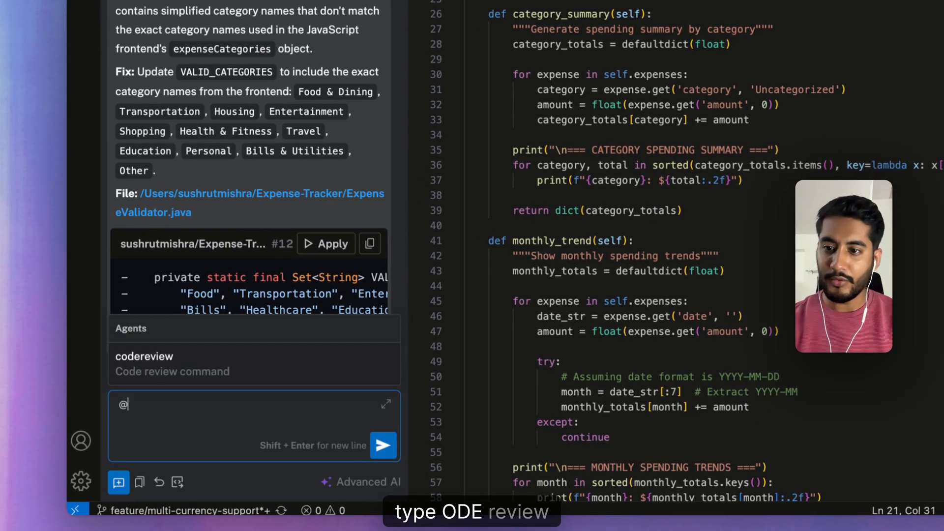
{"action": "type", "text": "codereview #stagedchanges --"}
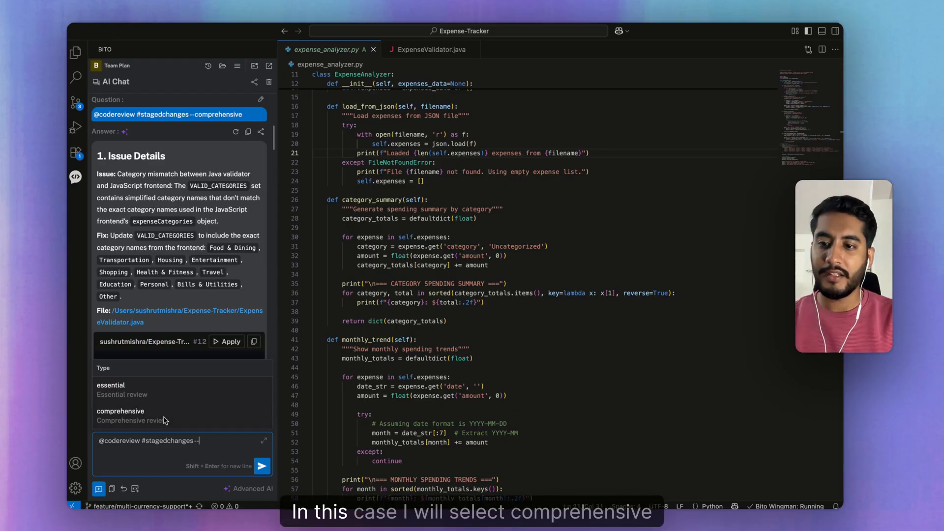
{"action": "left_click", "coordinate": [120, 411]}
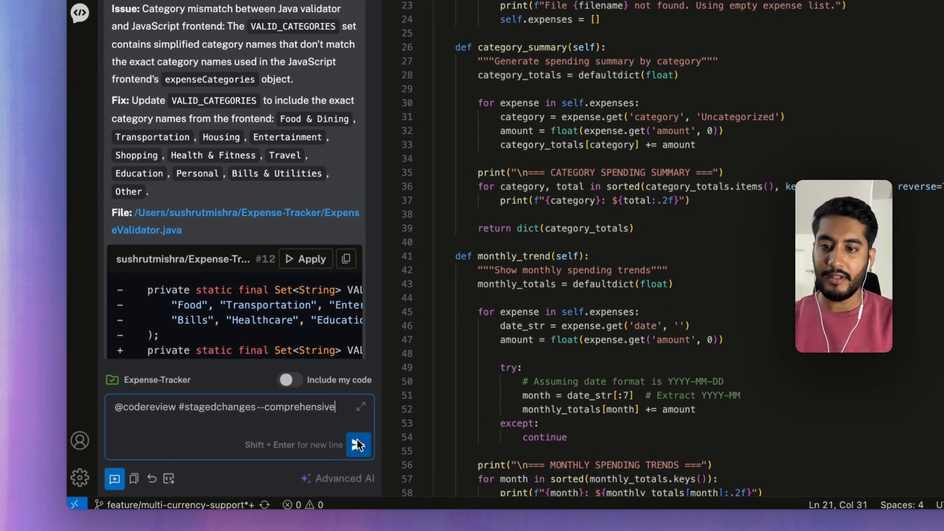
Send the staged-changes review and view the results, including the missing date null check.
{"action": "left_click", "coordinate": [358, 445]}
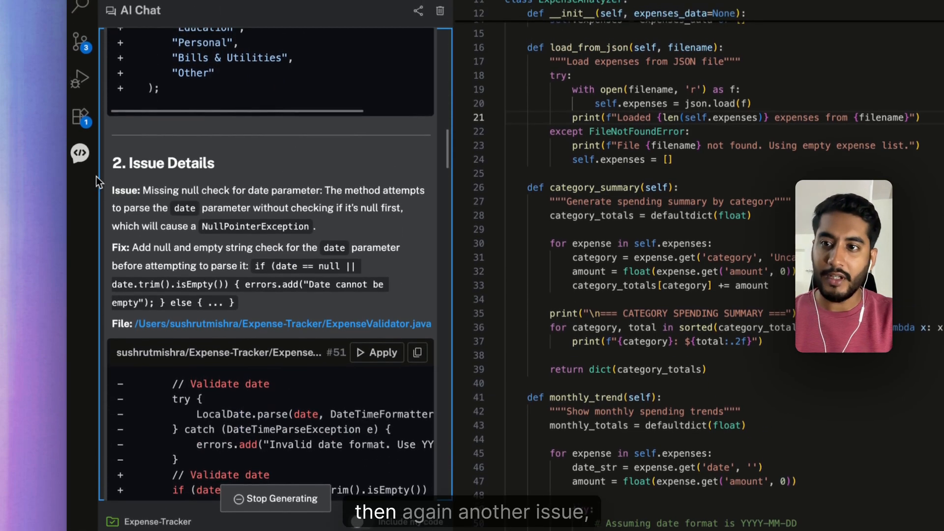
{"action": "double_click", "coordinate": [125, 198]}
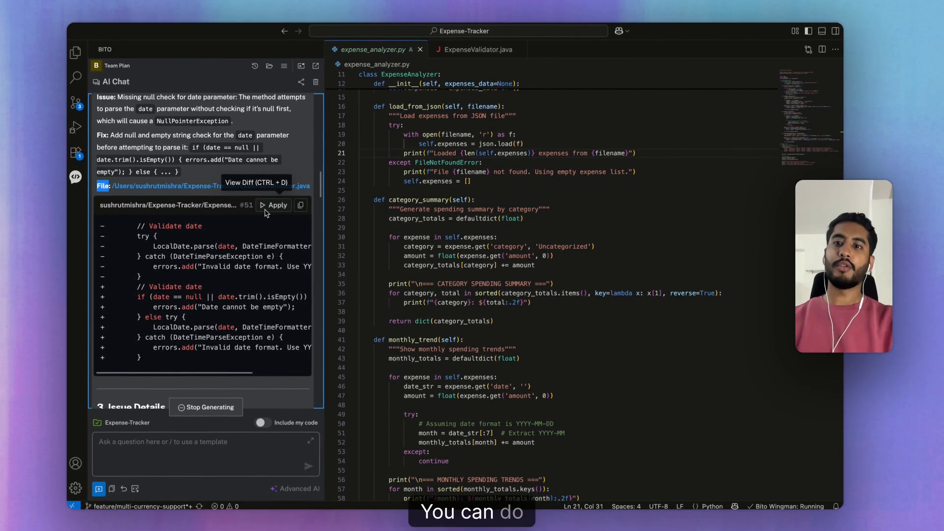
Apply the date null-check fix to ExpenseValidator.java, then return to expense_analyzer.py.
{"action": "left_click", "coordinate": [277, 205]}
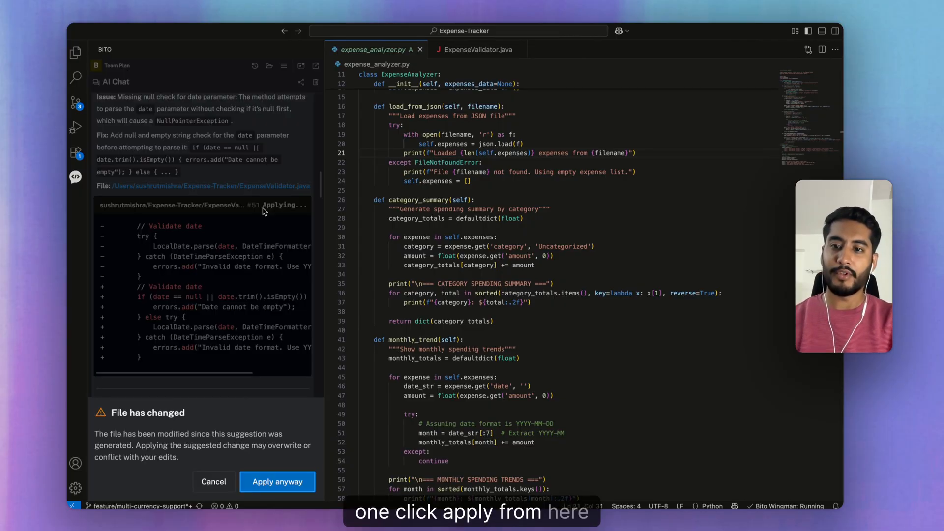
{"action": "left_click", "coordinate": [278, 481]}
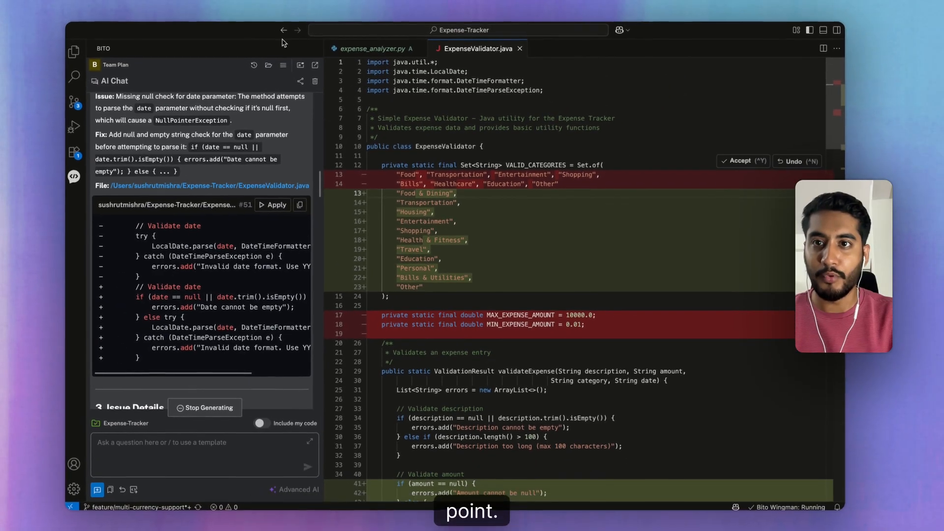
{"action": "left_click", "coordinate": [366, 54]}
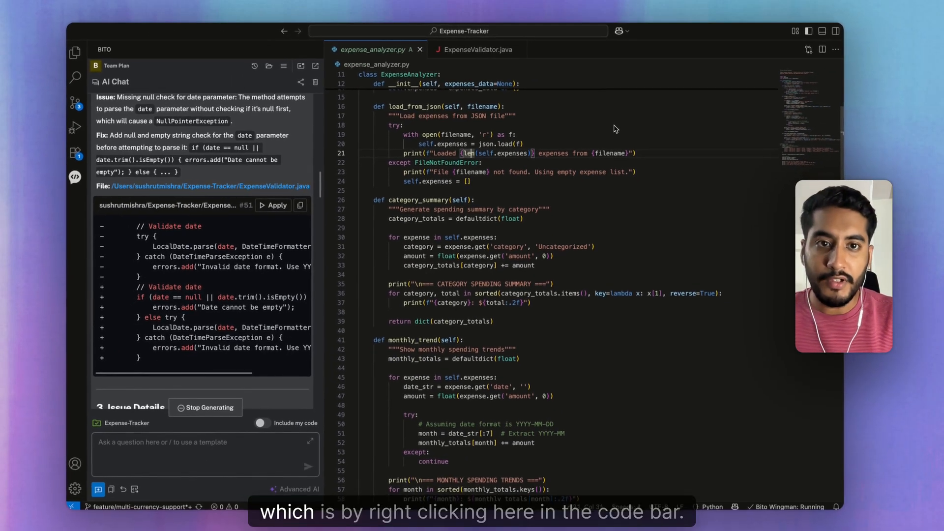
Show the Bito Code Review Agent options from the editor's right-click menu.
{"action": "right_click", "coordinate": [614, 129]}
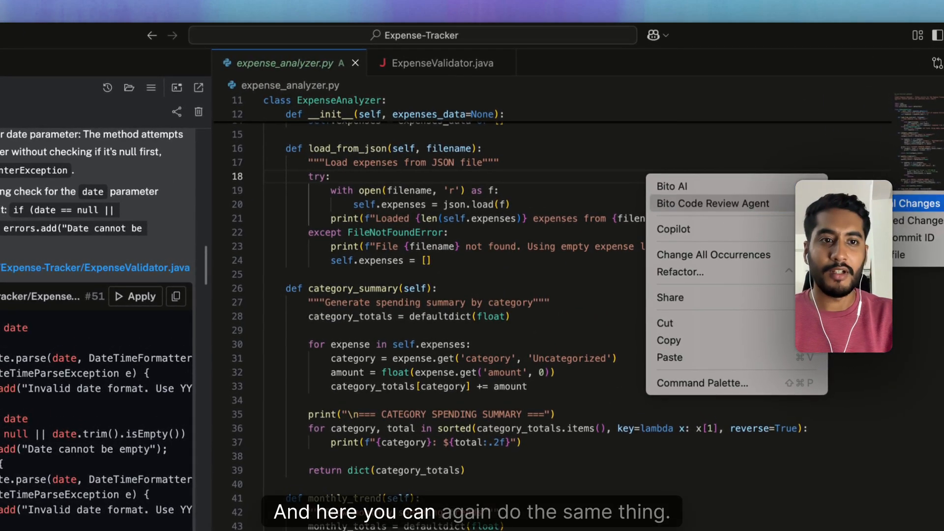
{"action": "mouse_move", "coordinate": [674, 143]}
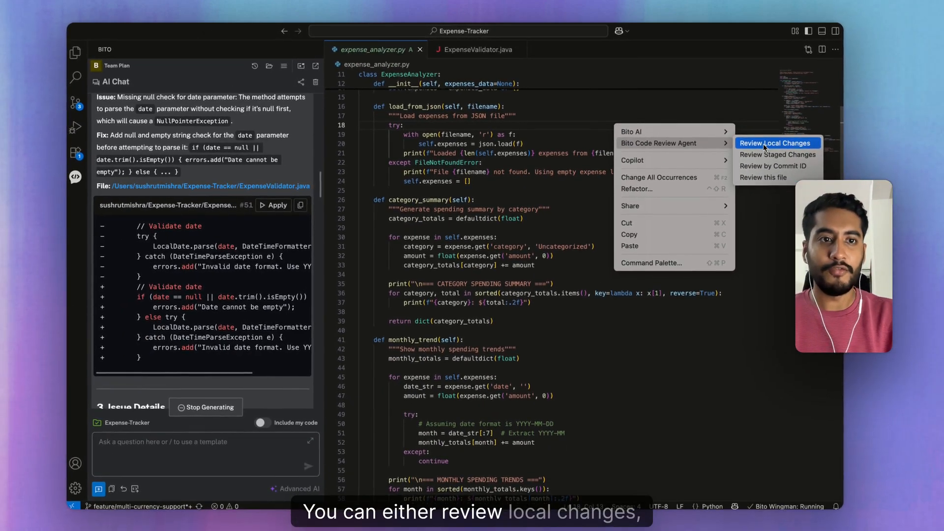
{"action": "mouse_move", "coordinate": [776, 155]}
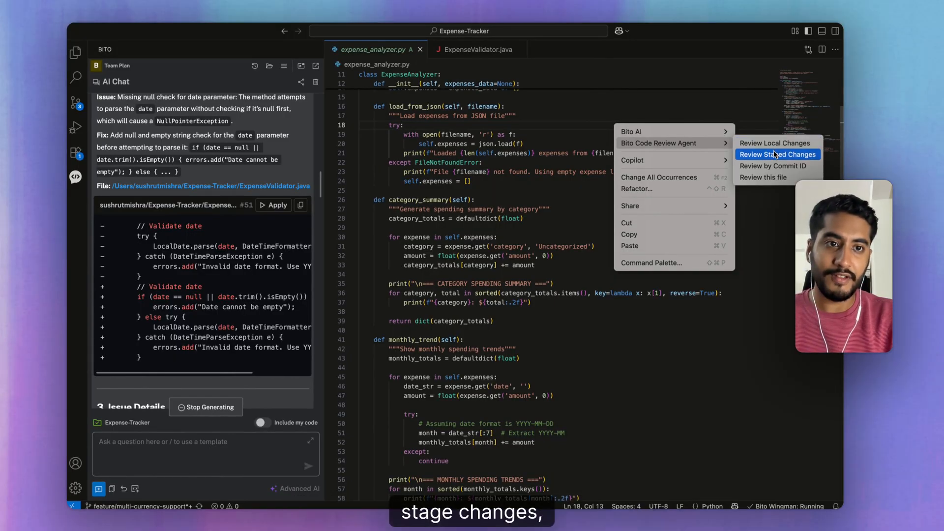
{"action": "mouse_move", "coordinate": [782, 178]}
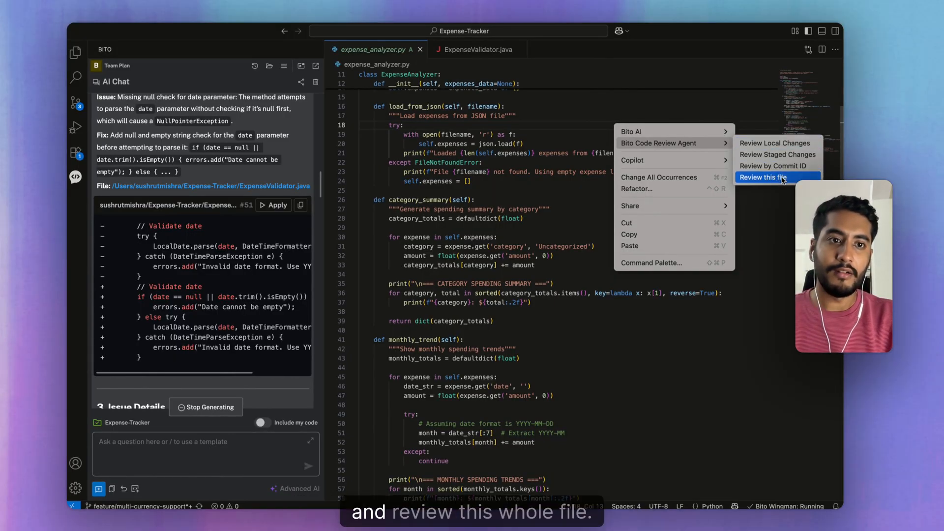